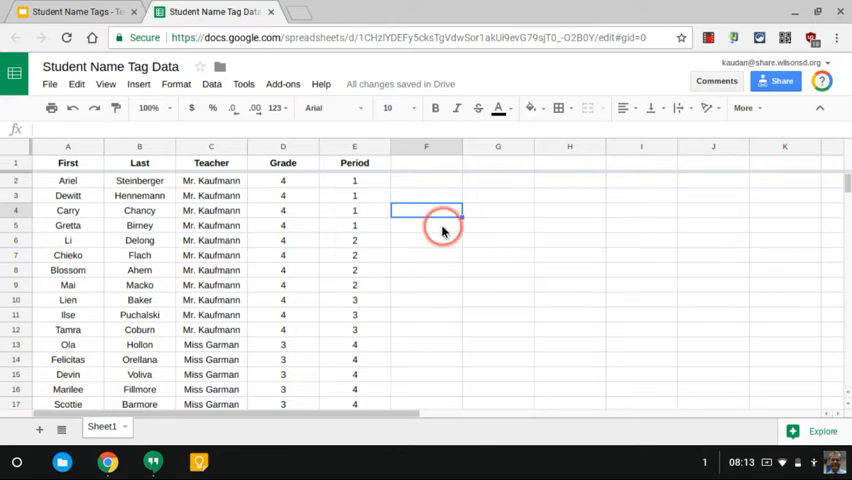
Inspect the name-tag template's slide size settings and close them unchanged.
click(426, 225)
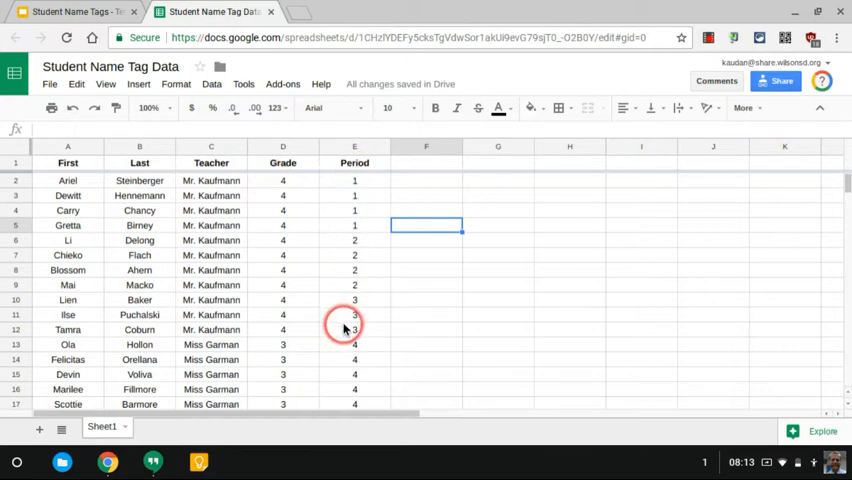
scroll(down, 3)
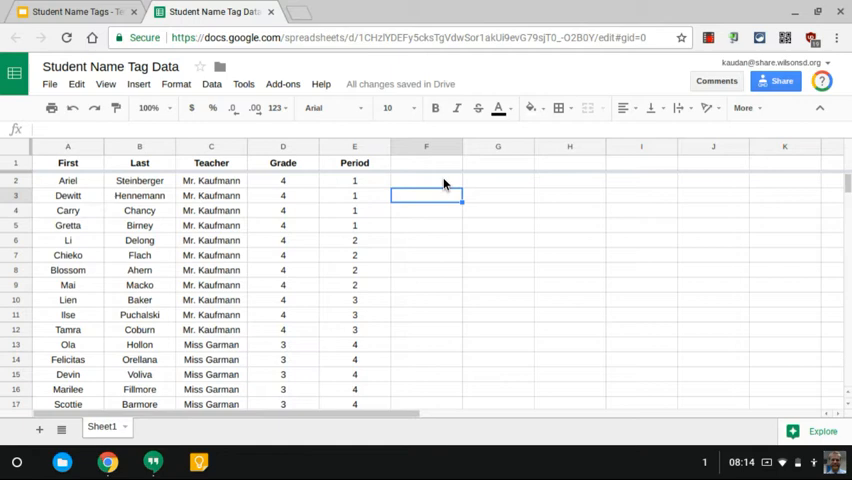
click(426, 180)
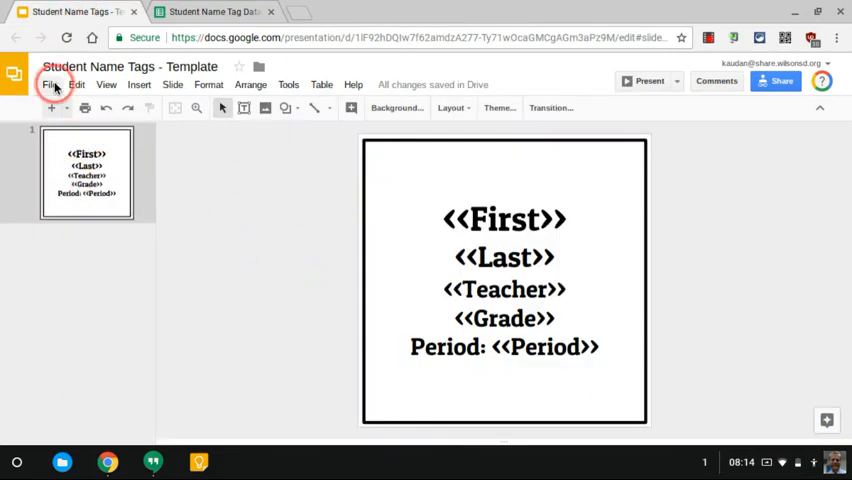
click(50, 84)
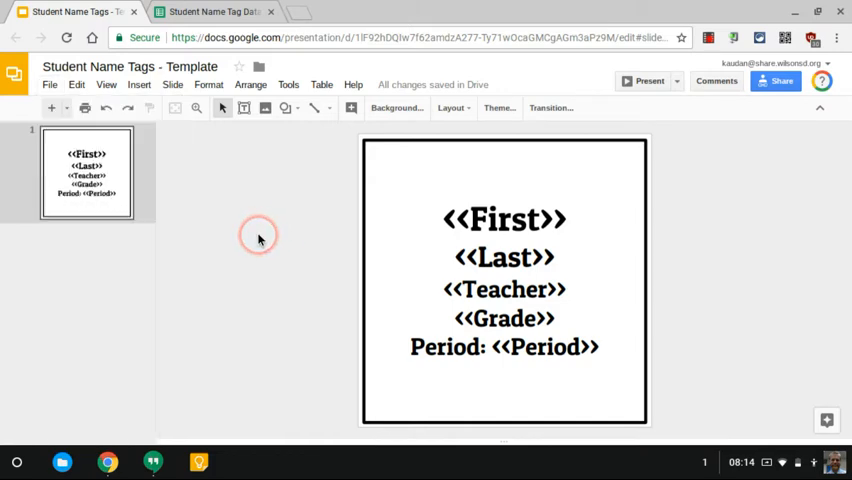
click(49, 84)
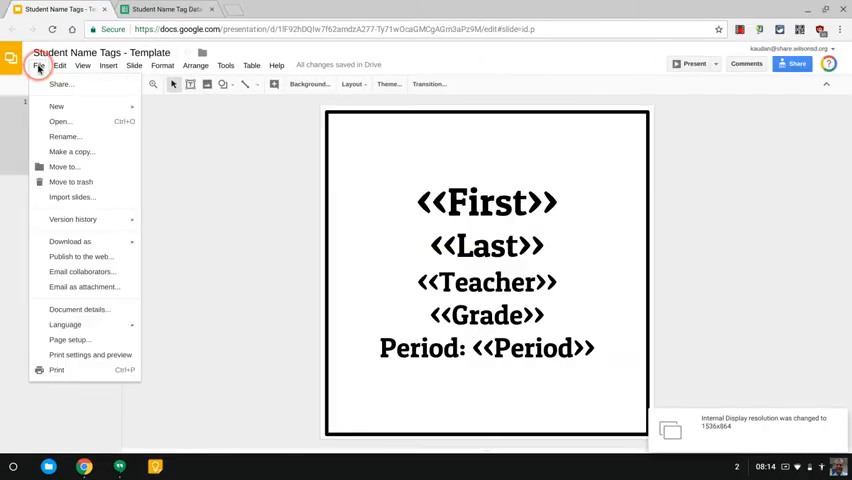
click(69, 339)
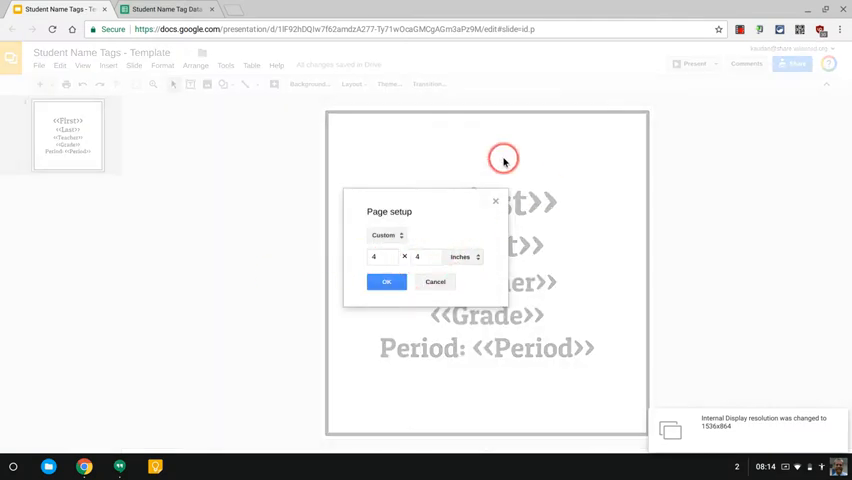
mouse_move(836, 392)
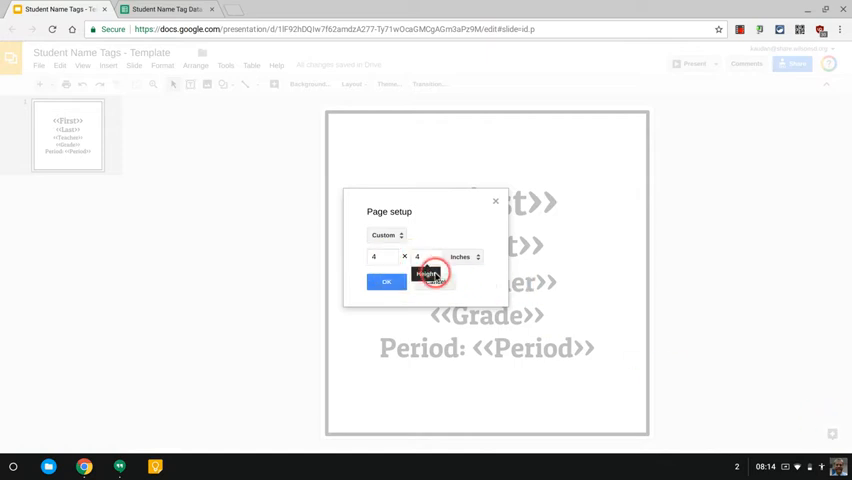
click(385, 282)
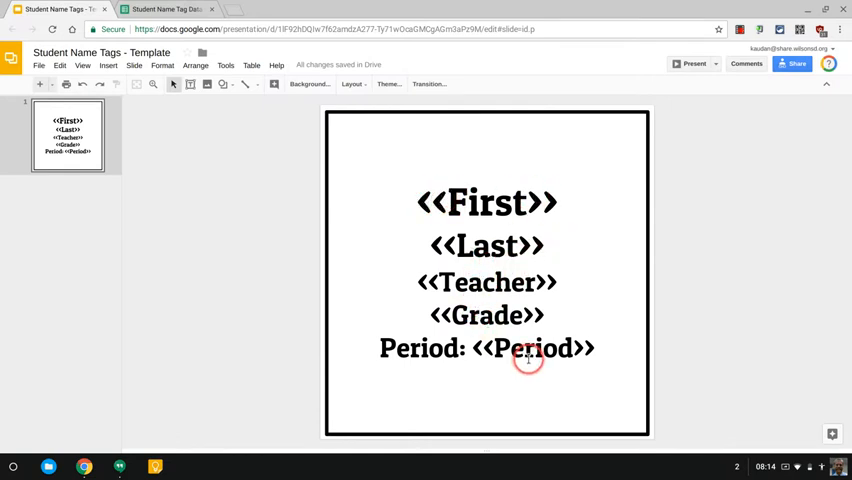
Search Google Images for 'back to the future', filtered to Type: Line drawing.
click(165, 9)
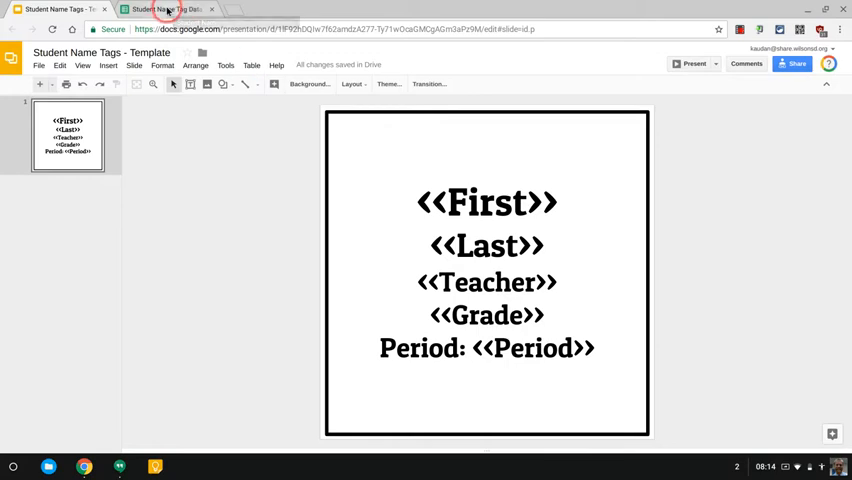
click(165, 9)
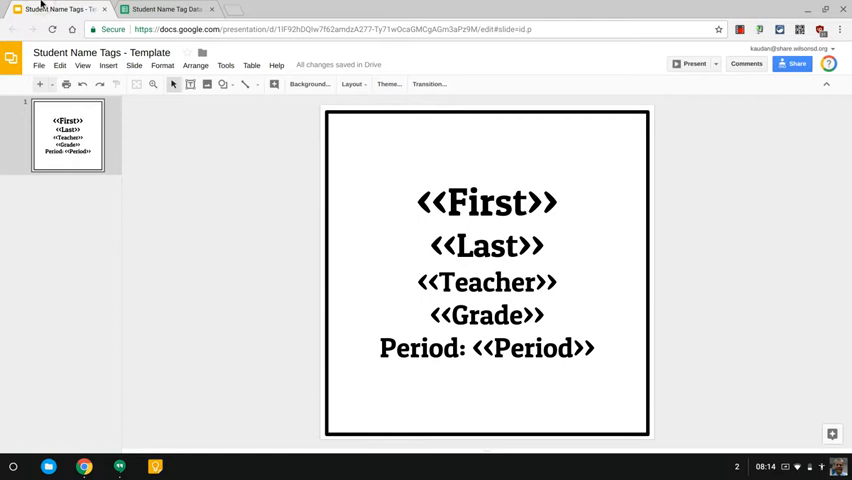
mouse_move(236, 10)
text(ima)
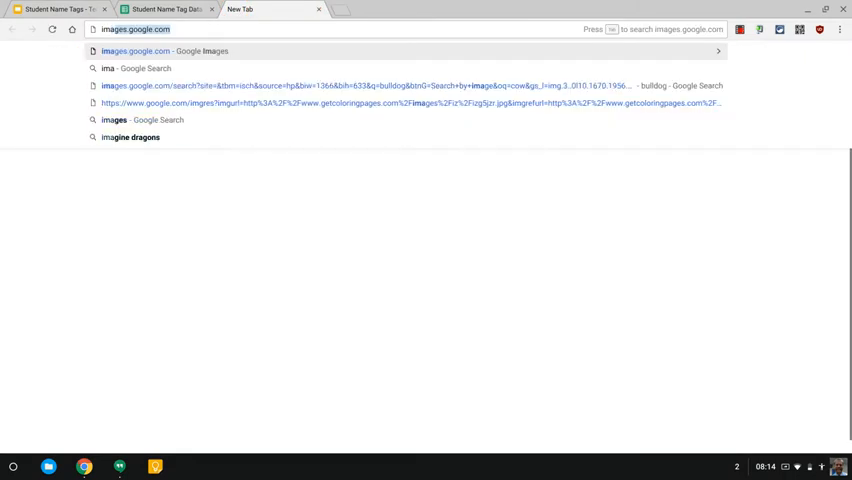
text(back to the future)
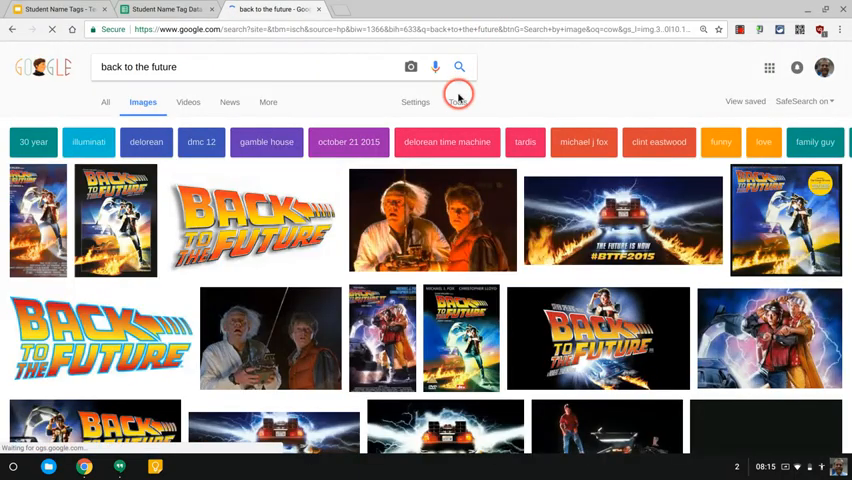
click(457, 101)
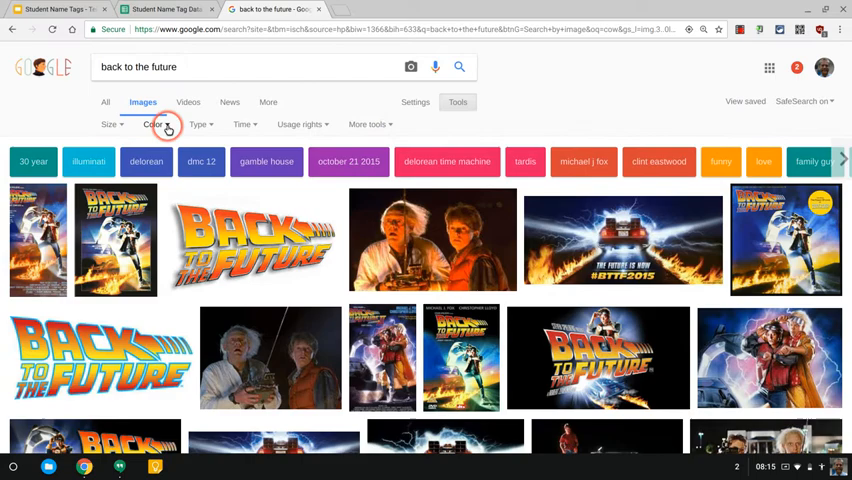
click(200, 124)
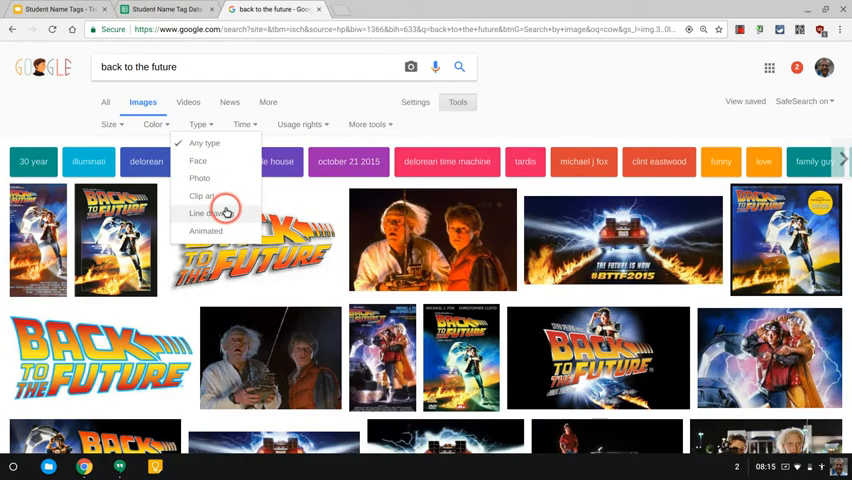
click(206, 213)
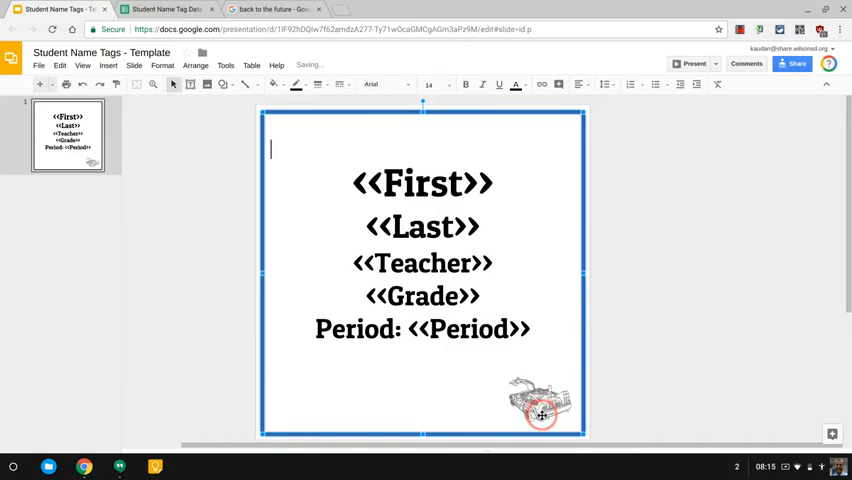
Put the DeLorean drawing bottom right and add the Great Scott sketch bottom left.
click(540, 400)
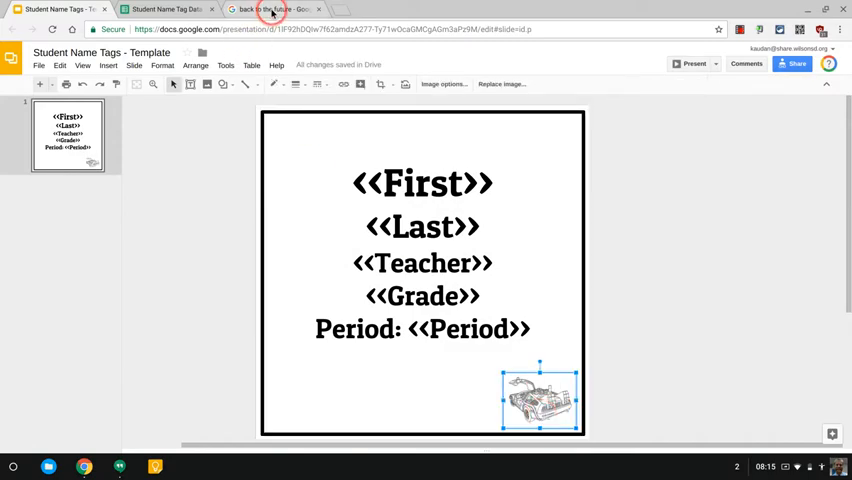
click(270, 9)
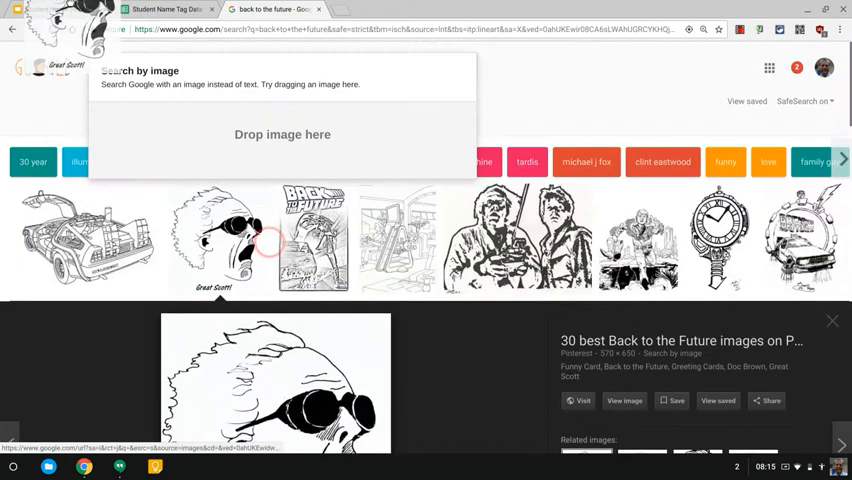
click(70, 9)
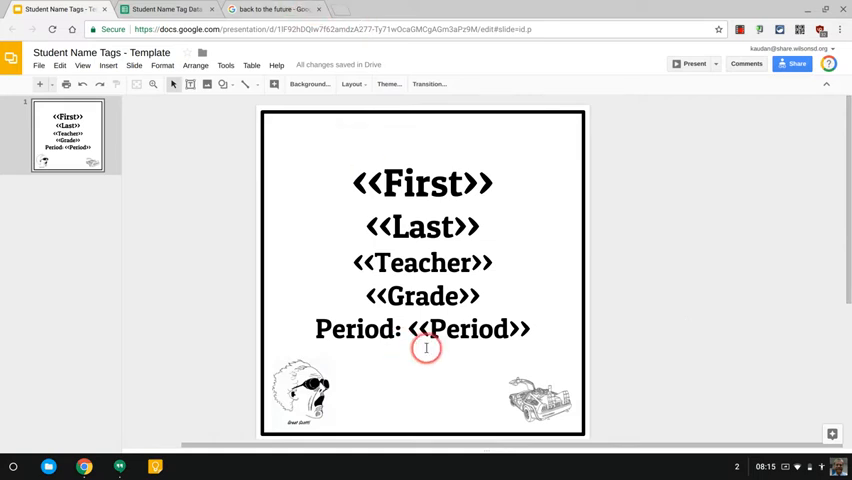
mouse_move(416, 202)
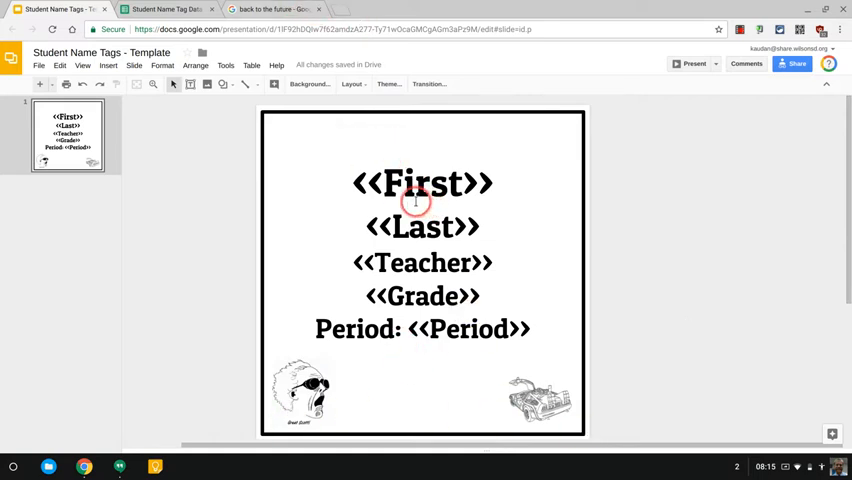
mouse_move(340, 168)
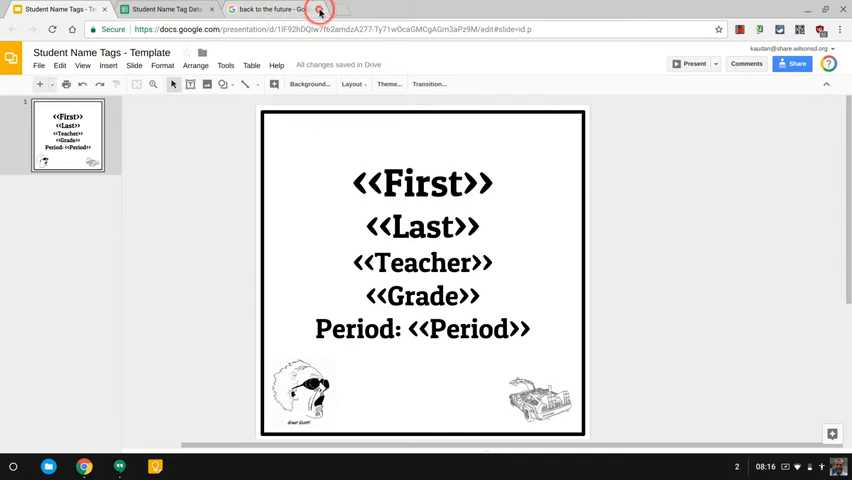
Return from image search to the student roster sheet and launch autoCrat.
click(165, 9)
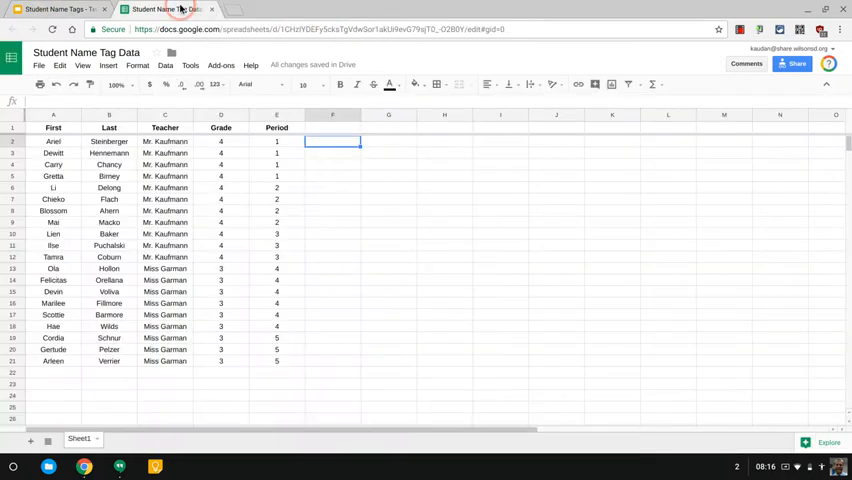
click(220, 65)
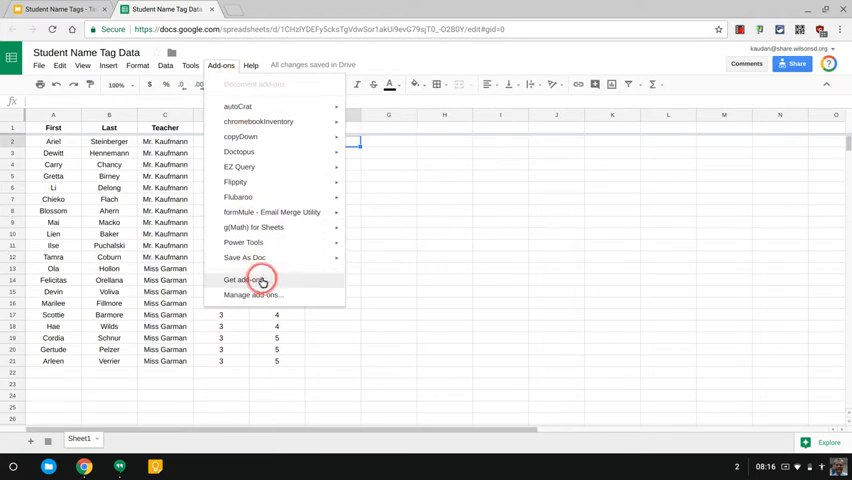
mouse_move(237, 106)
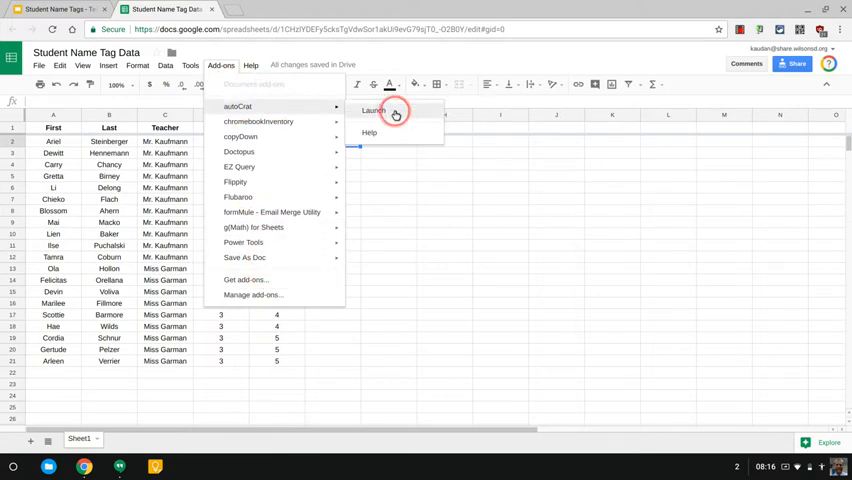
click(373, 110)
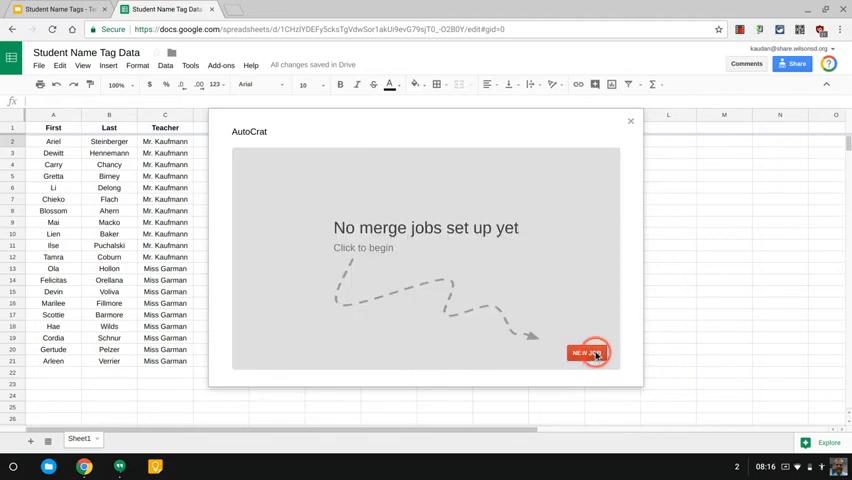
Create the autoCrat job 'Name Tags' and choose its template From drive.
click(588, 352)
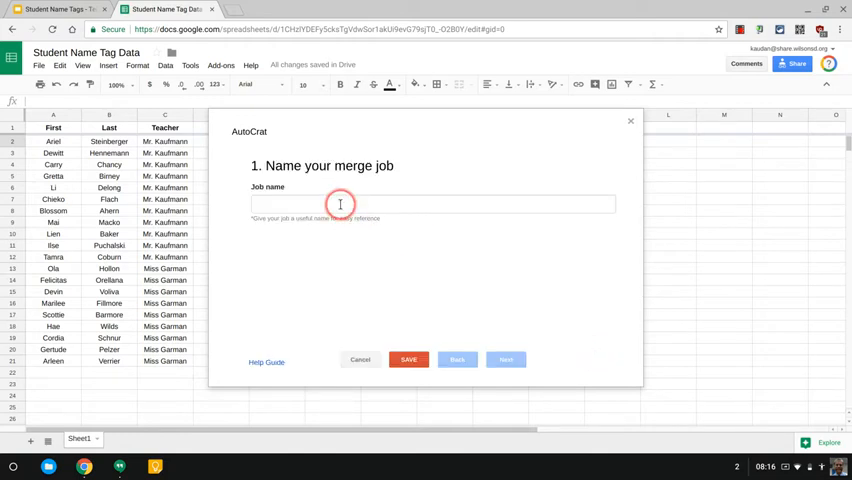
text(Name Tags)
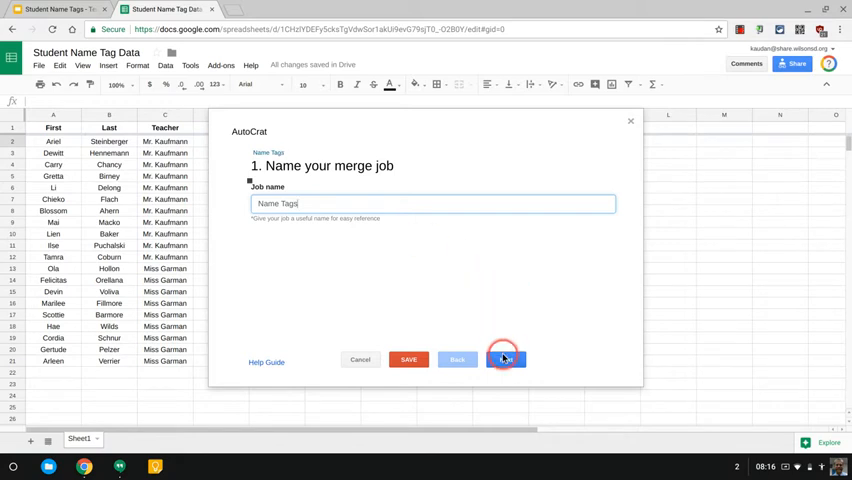
click(506, 359)
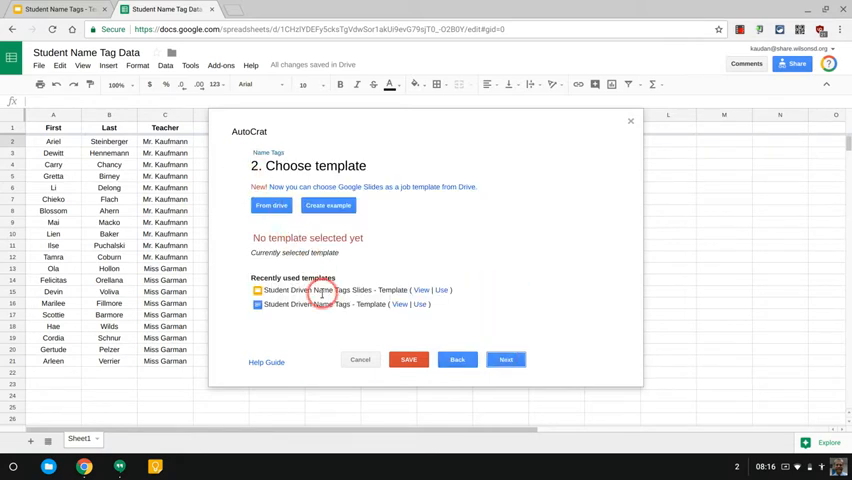
click(271, 206)
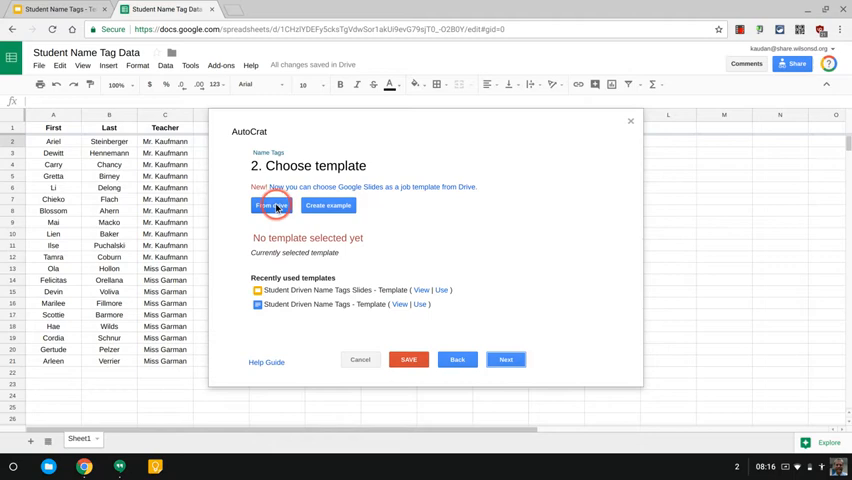
click(272, 206)
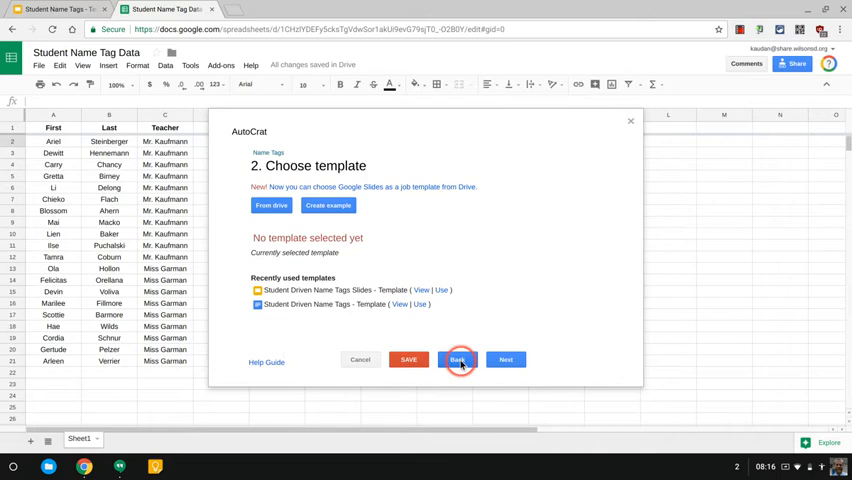
click(505, 360)
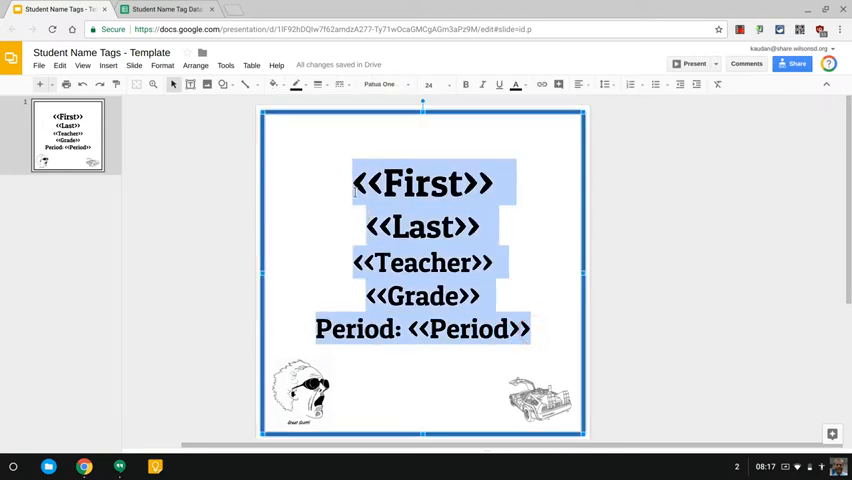
Set the merge-field text to Freckle Face font at size 31.
click(385, 84)
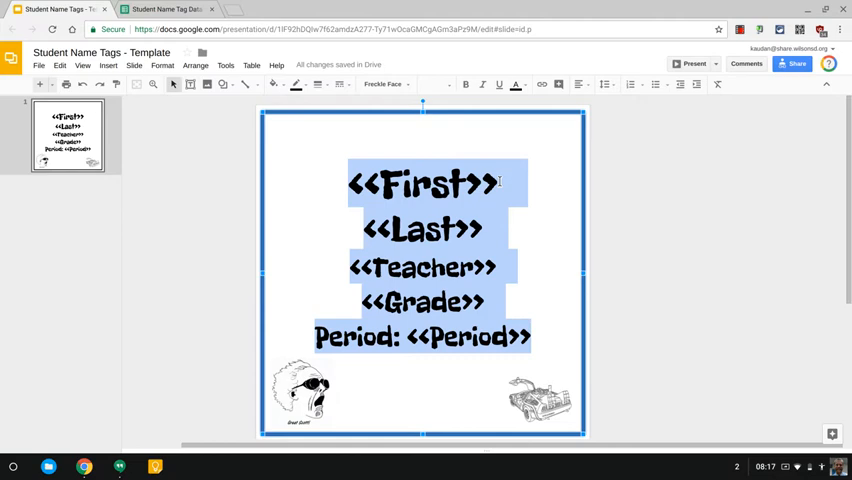
click(485, 228)
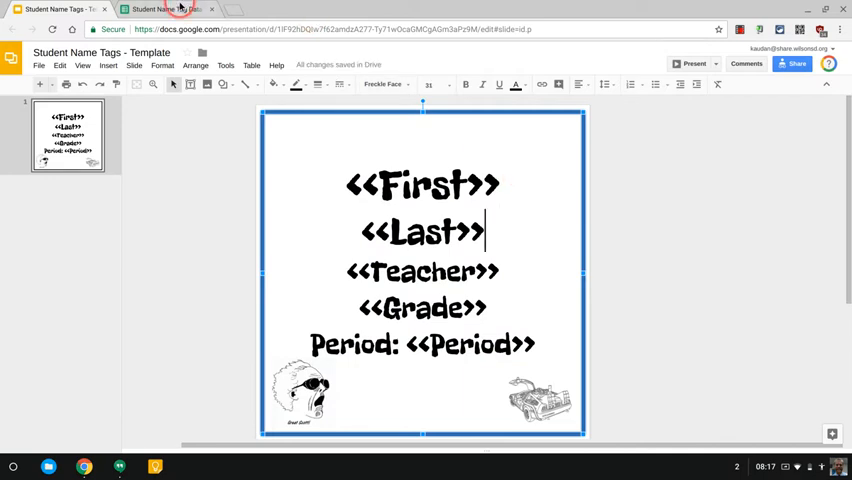
Merge from Sheet1, mapping First, Last, Teacher, Grade and Period to matching columns.
click(165, 9)
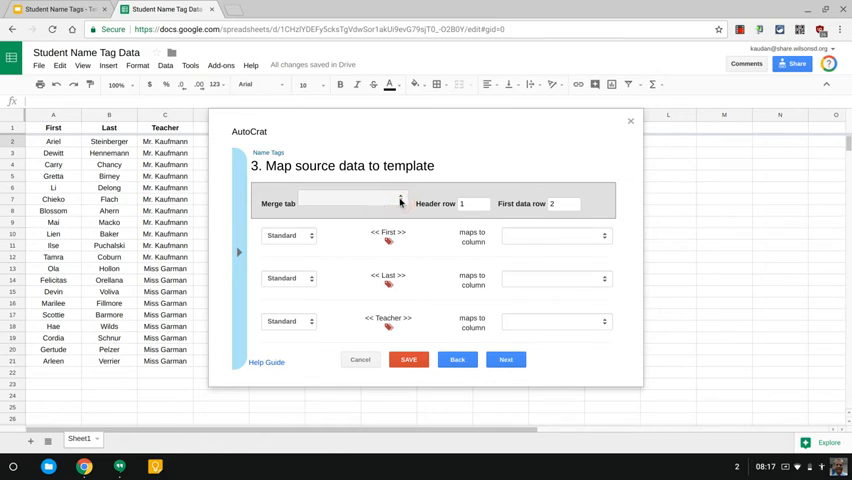
click(399, 199)
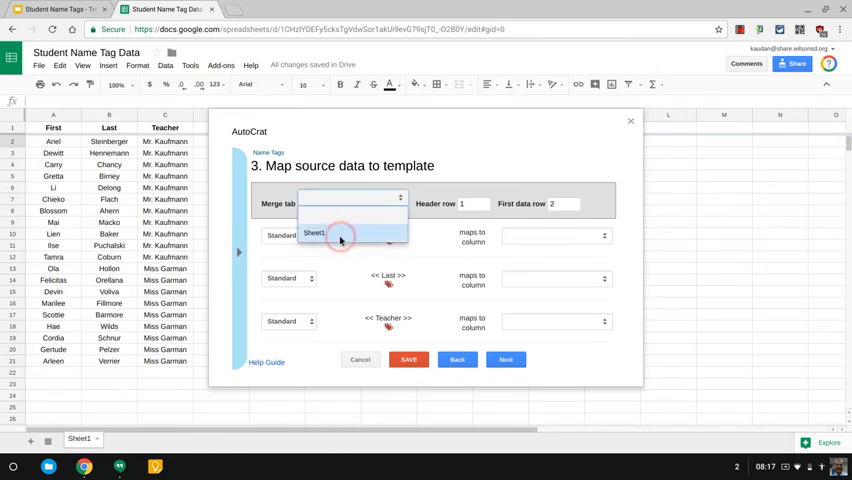
click(340, 233)
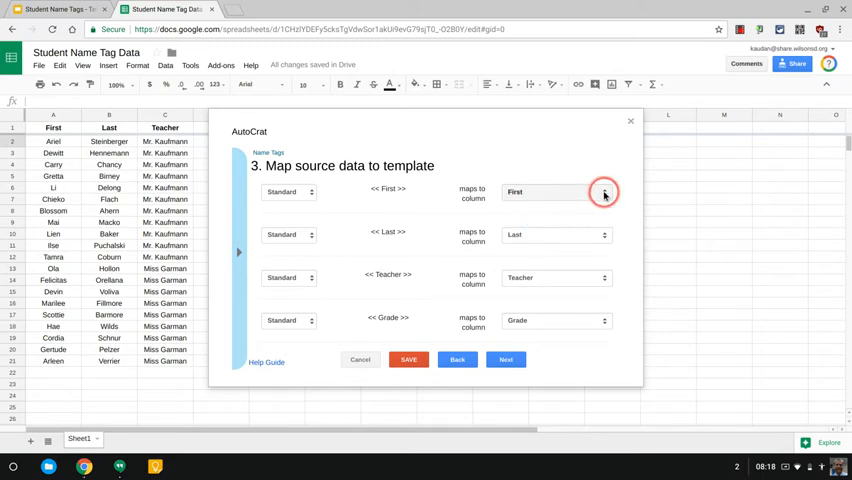
click(603, 192)
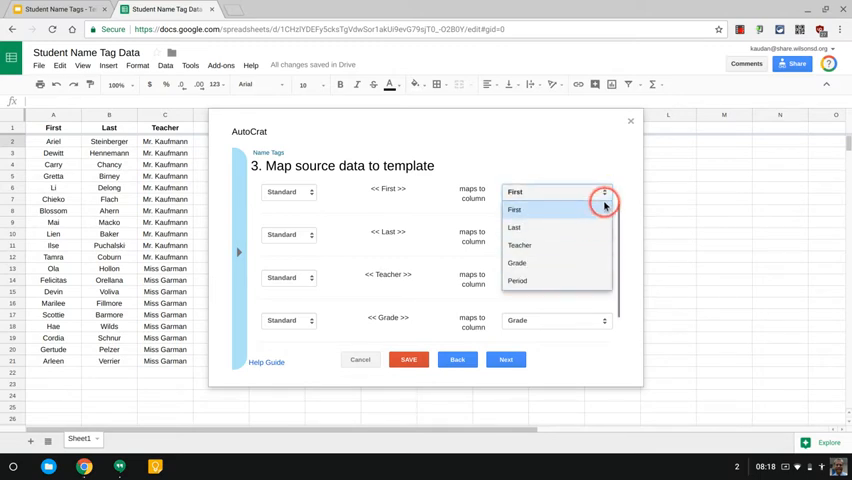
click(515, 209)
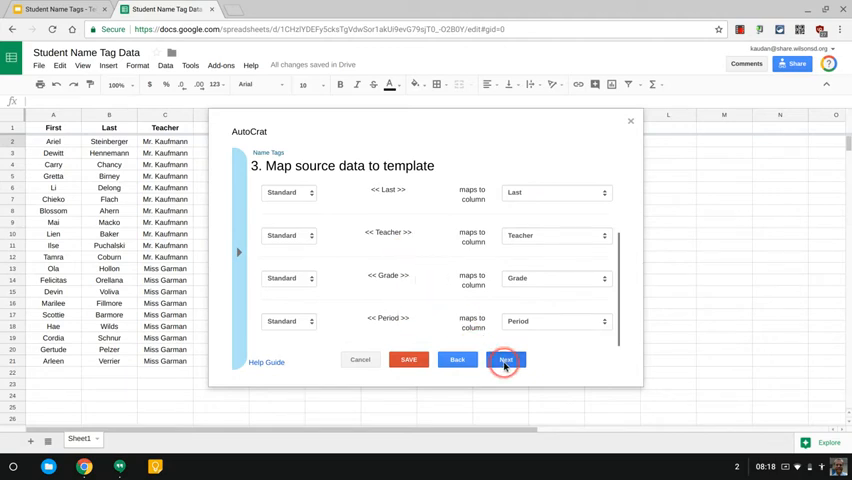
click(505, 359)
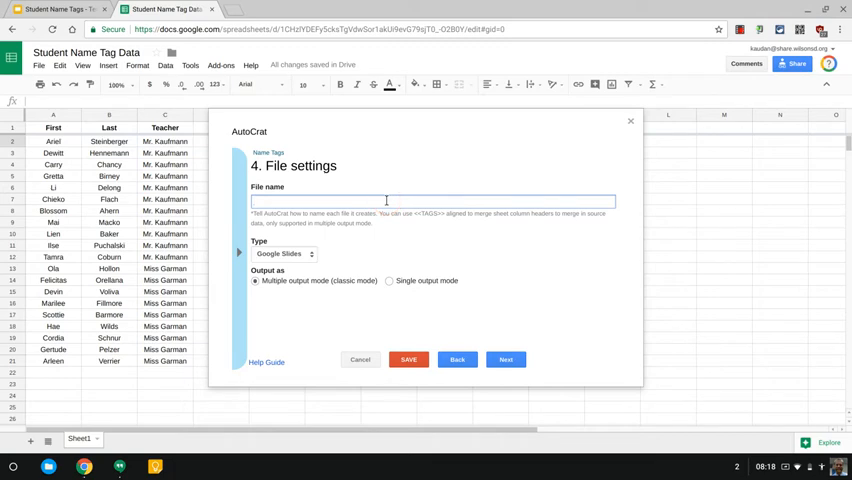
Name the output 'Student Name Tags Q1' as one Google Slides file.
text(Student Name Tags)
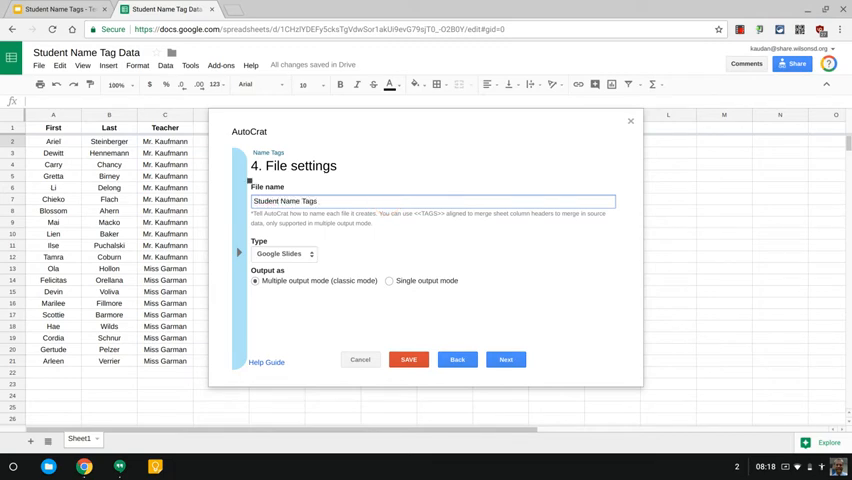
text(Q1)
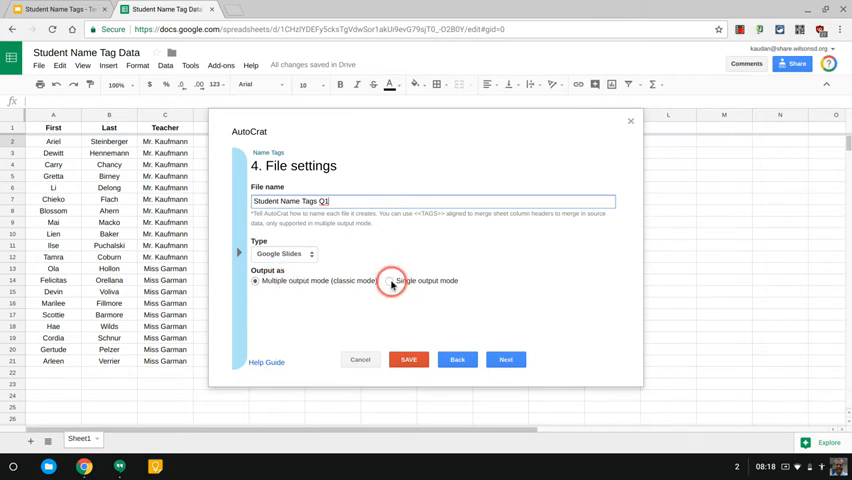
click(389, 280)
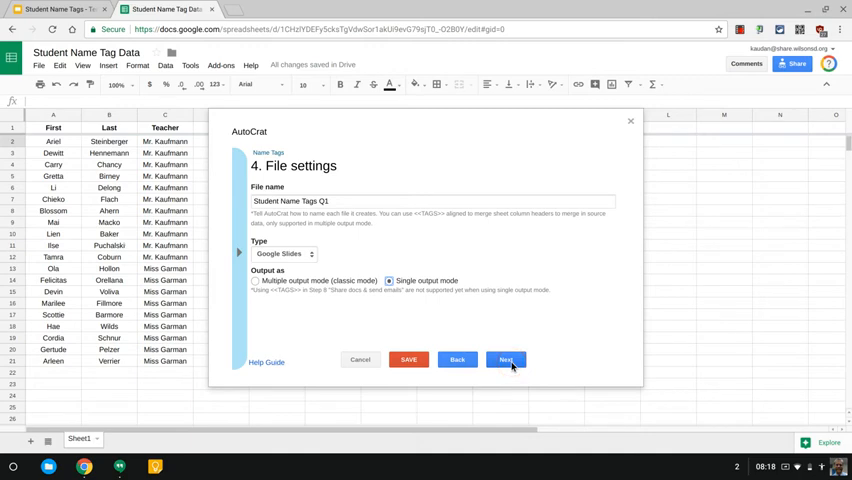
click(506, 360)
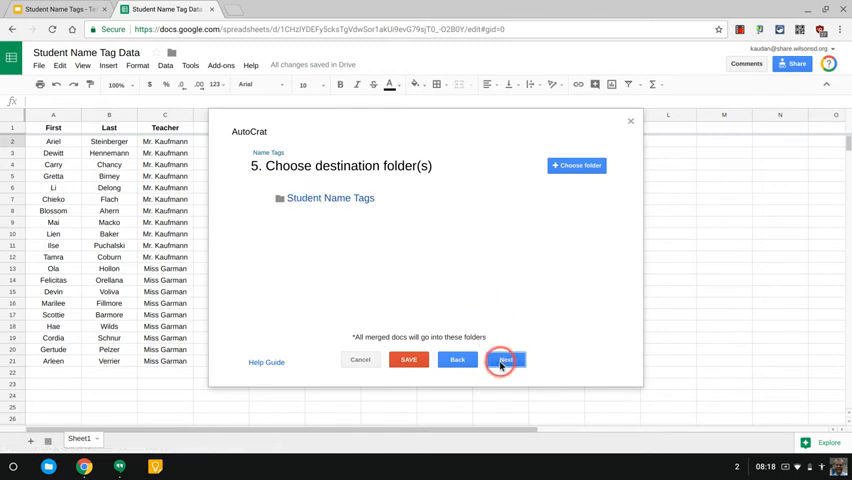
Accept the Student Name Tags folder, skip sharing and triggers, save, and run the job.
click(505, 359)
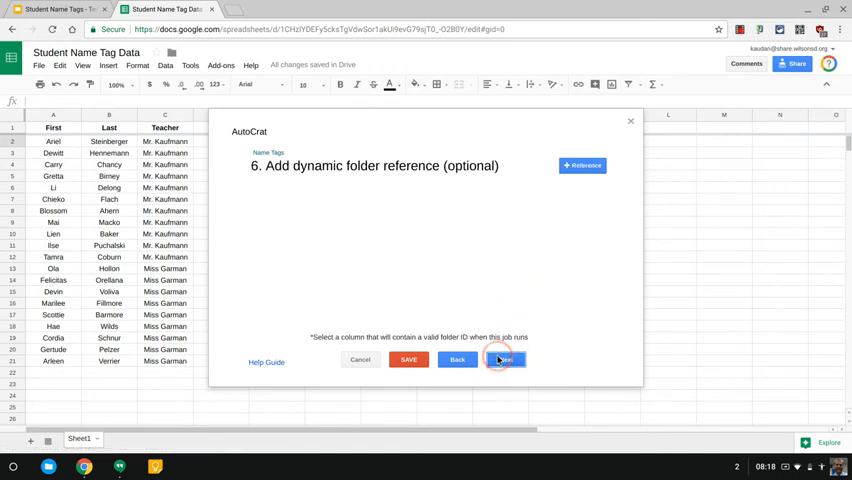
click(505, 359)
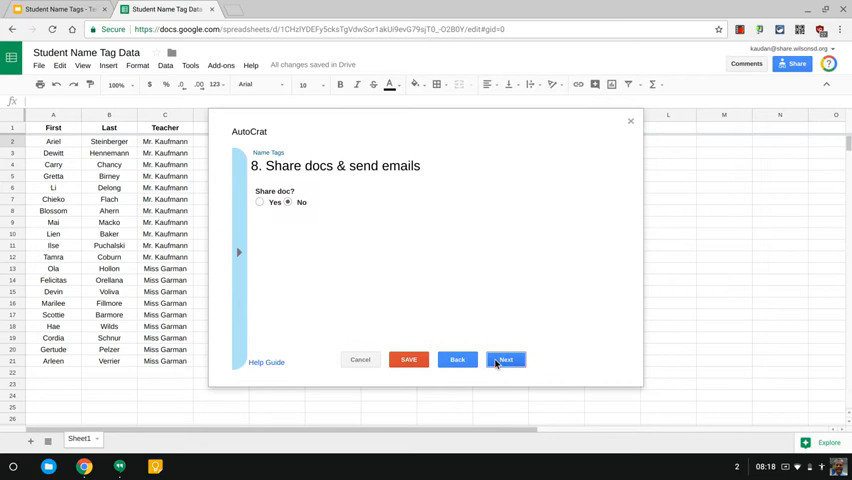
click(505, 359)
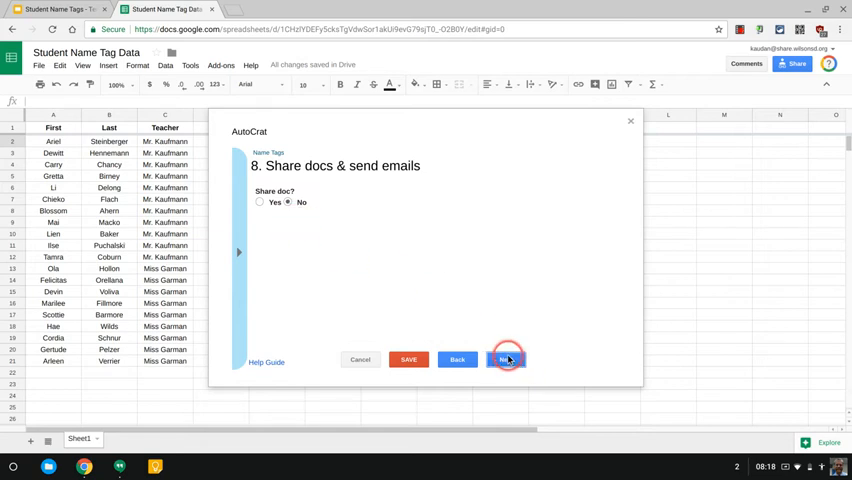
click(508, 359)
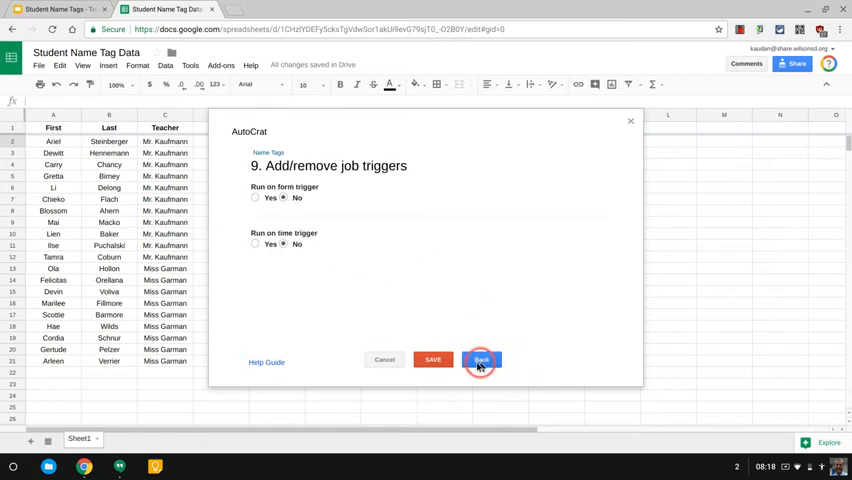
click(481, 360)
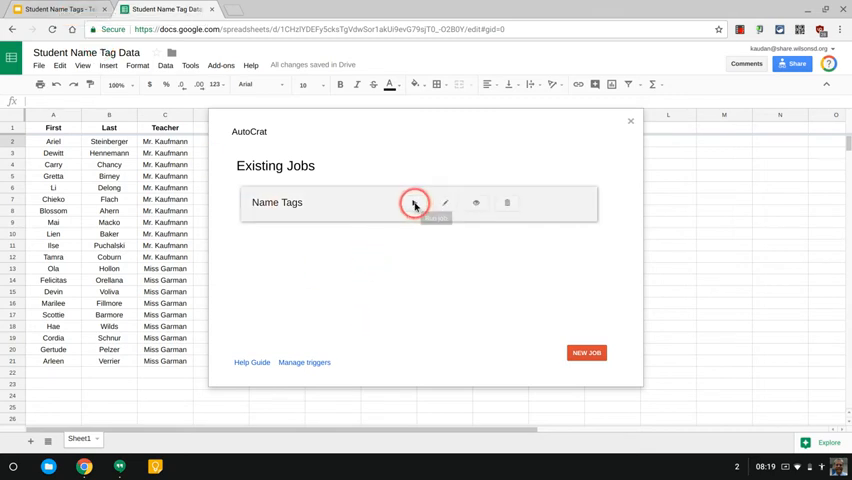
click(414, 203)
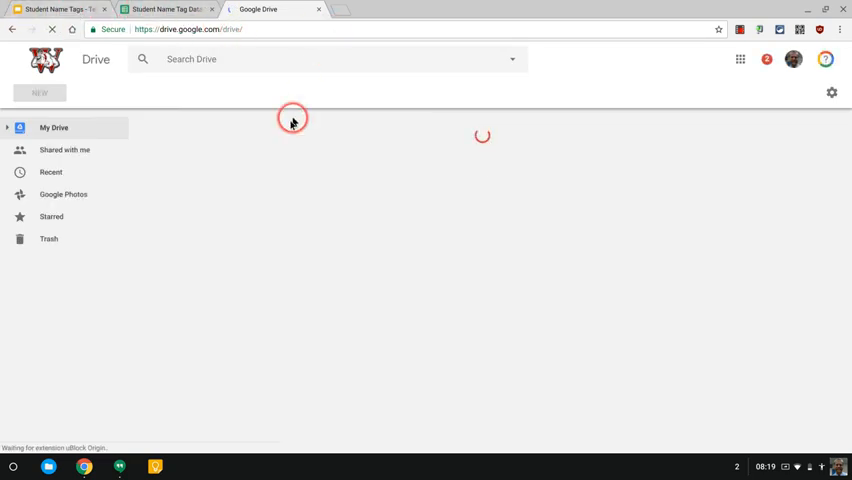
Browse Random Goodies > Student Driven Name Tags > Student Name Tags and open Student Name Tags Q1.
click(54, 127)
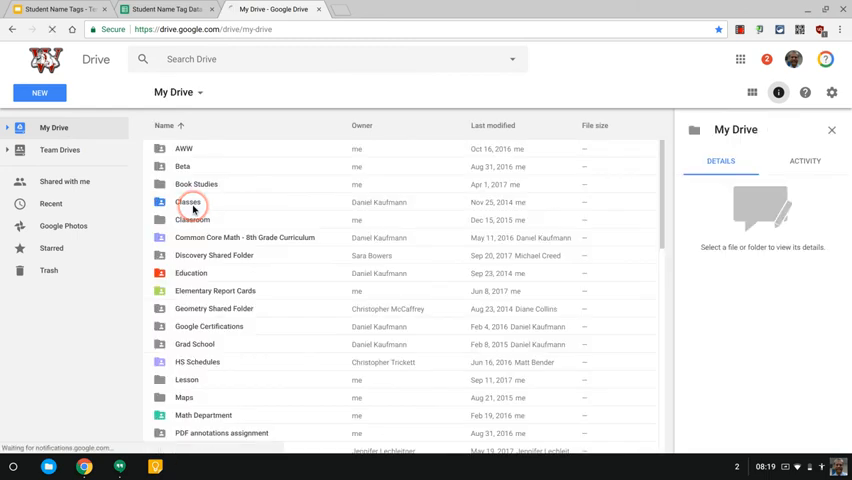
scroll(down, 3)
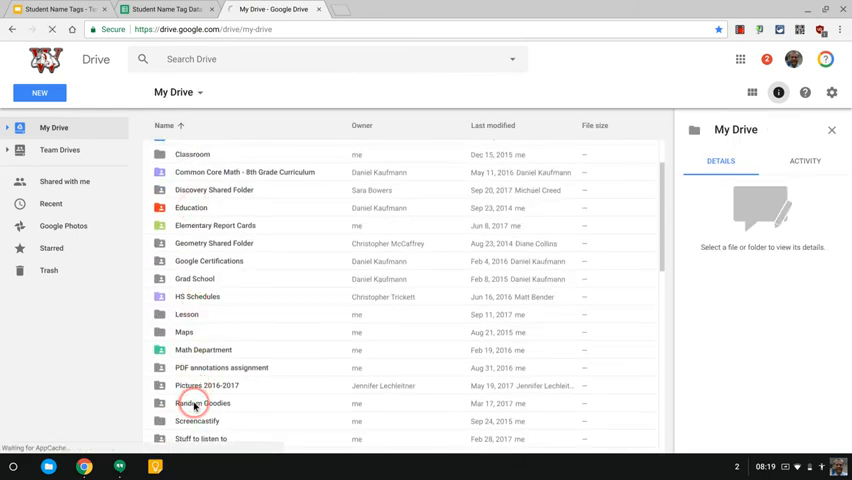
double_click(203, 403)
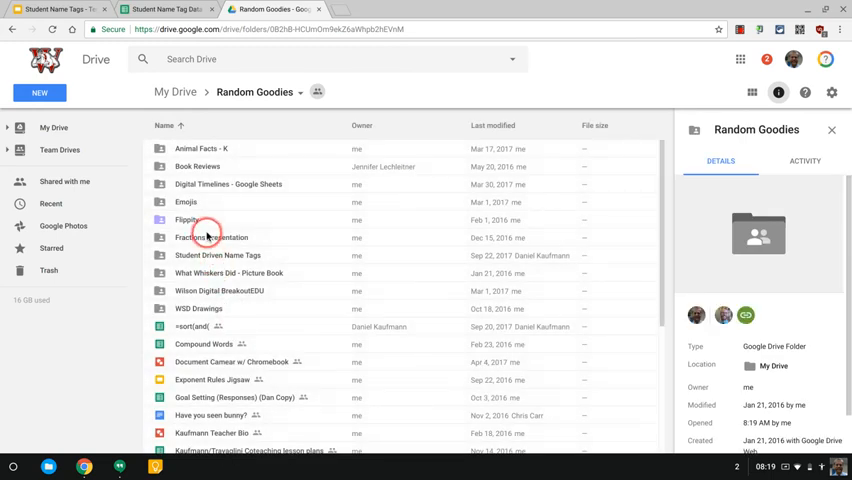
mouse_move(211, 275)
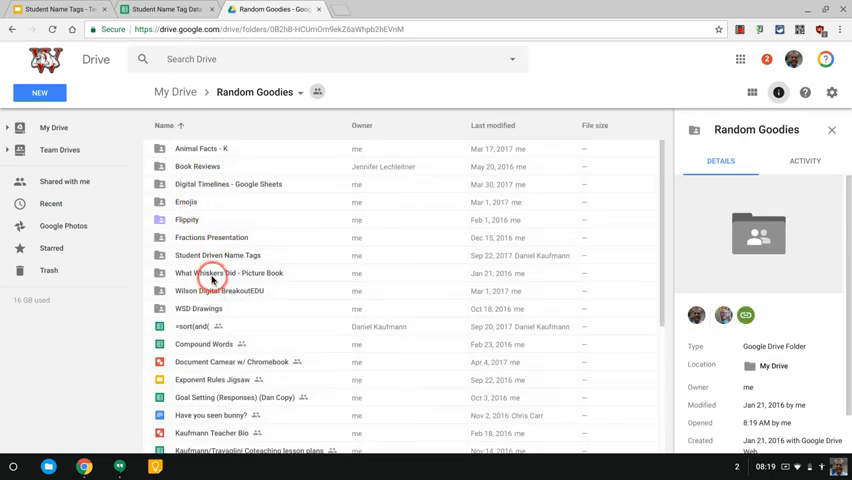
click(217, 255)
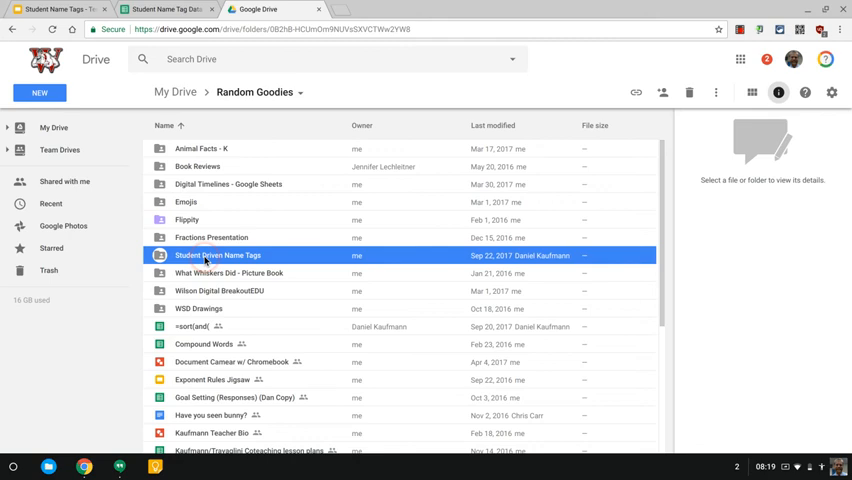
double_click(220, 255)
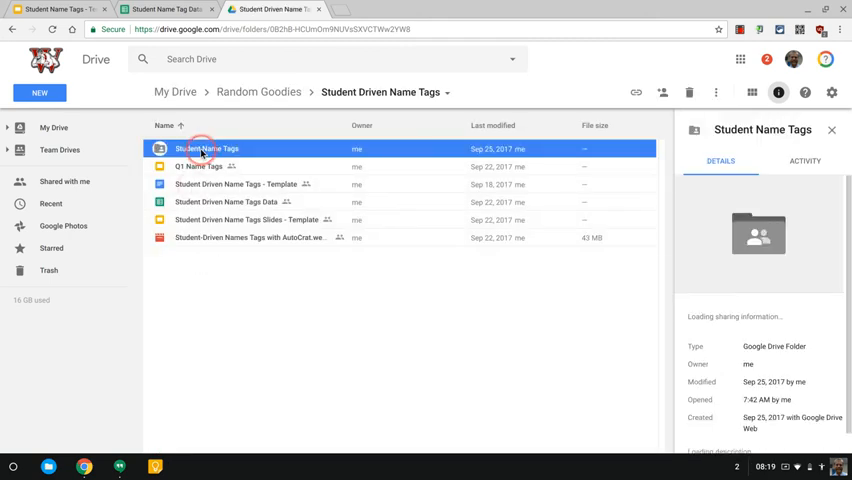
click(165, 9)
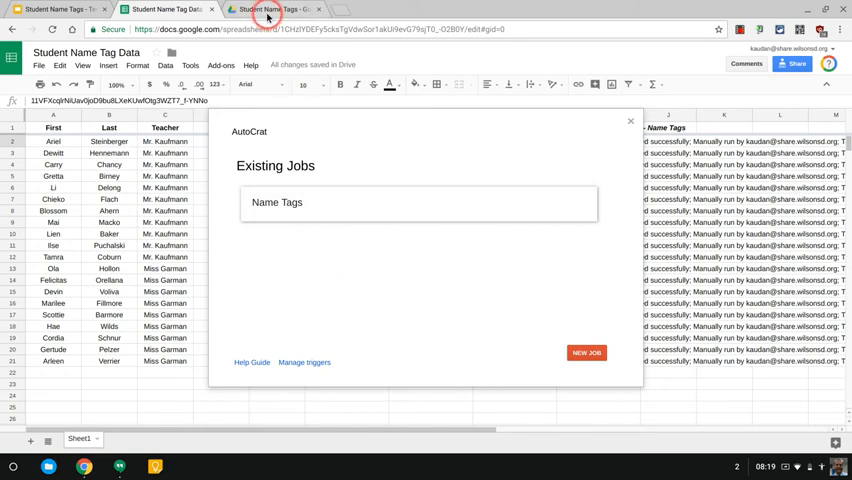
click(270, 9)
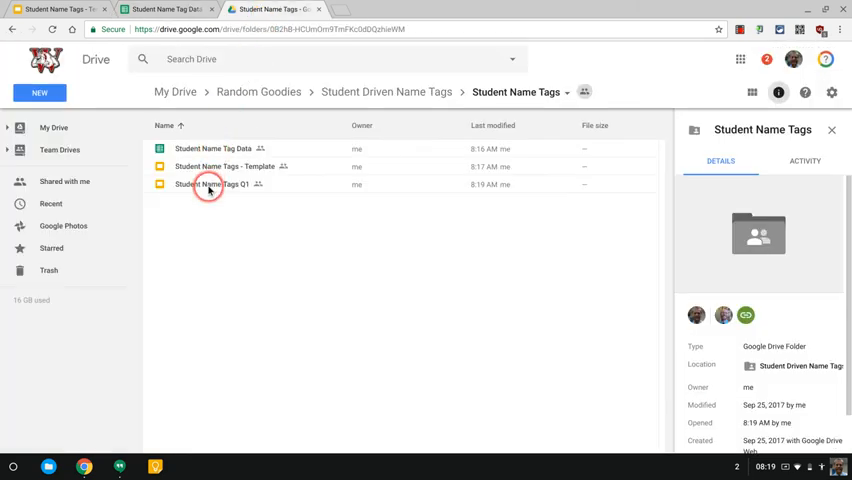
double_click(210, 184)
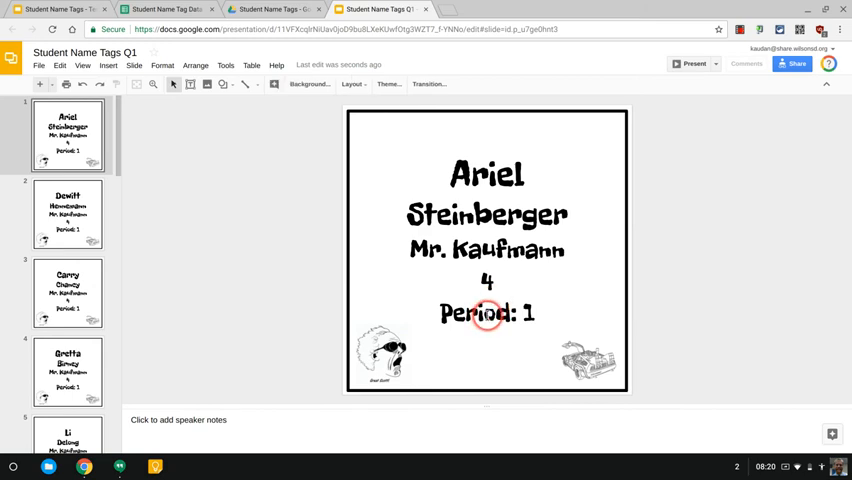
Review the merged name-tag slides, return to slide 1, and open the File menu.
click(68, 214)
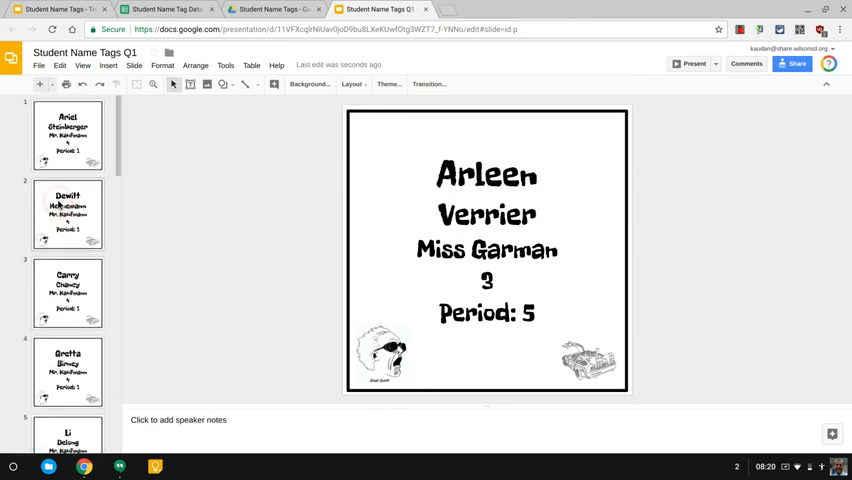
click(68, 135)
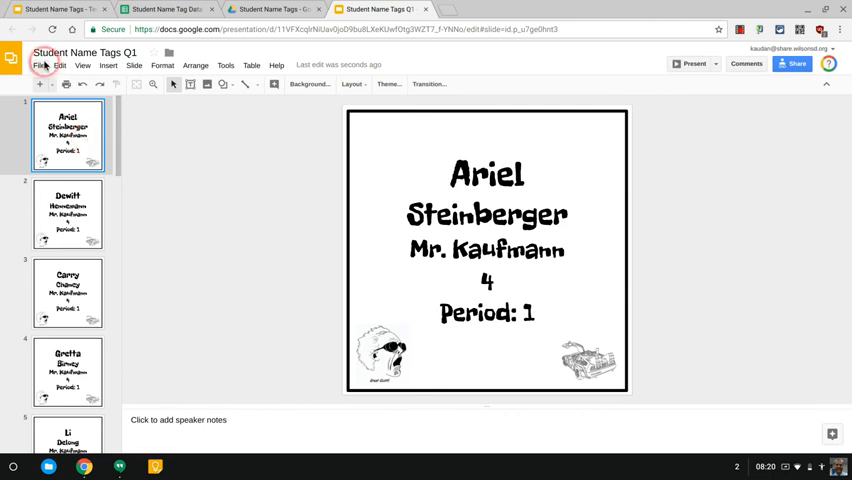
click(39, 65)
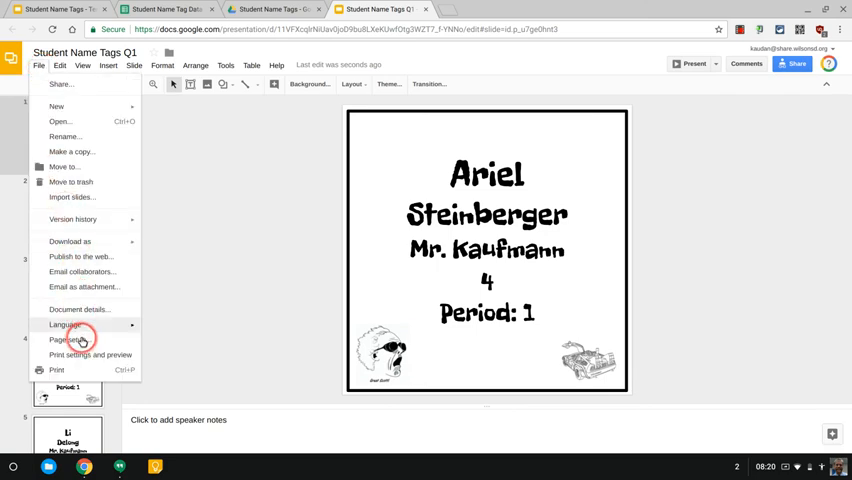
Show the print preview as a 'Handout - 6 slides per page' layout and scroll through its pages.
click(90, 355)
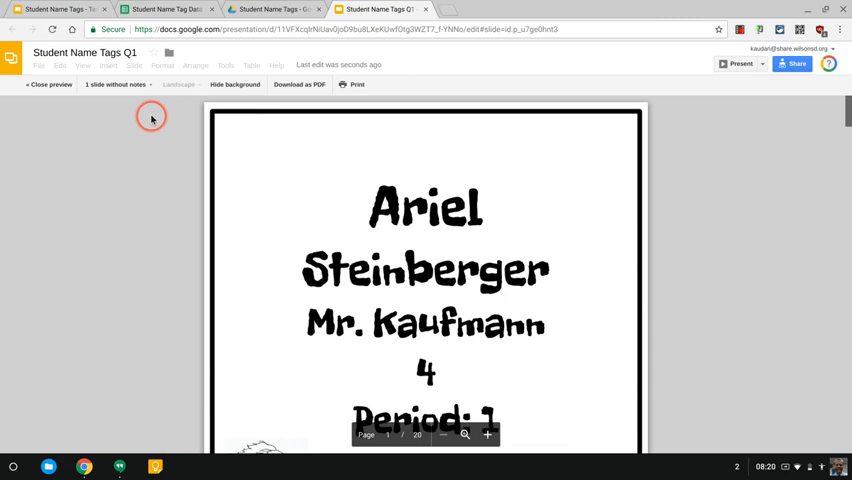
click(117, 84)
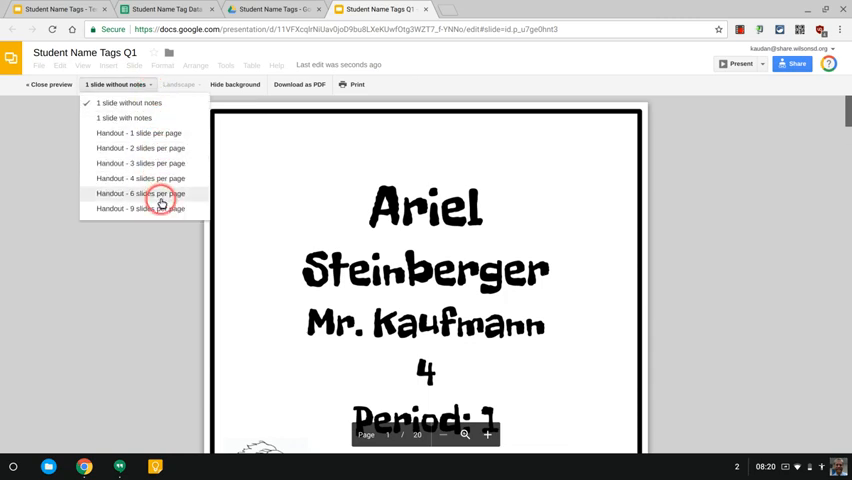
click(140, 193)
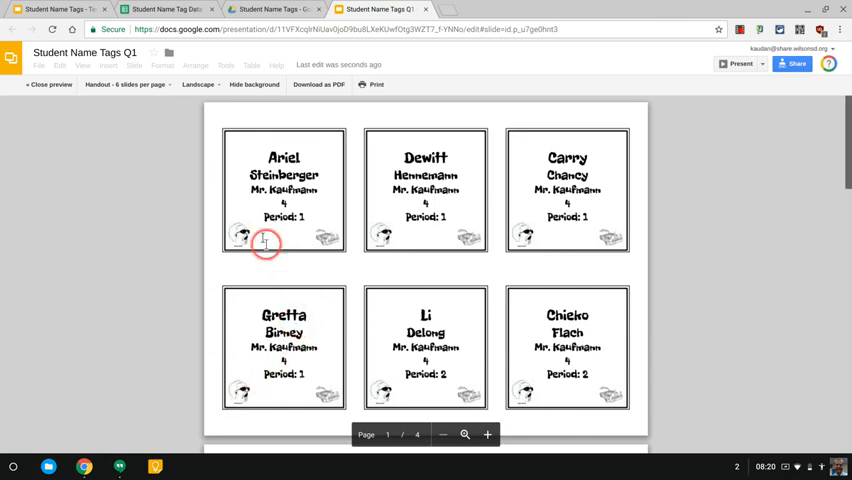
mouse_move(222, 145)
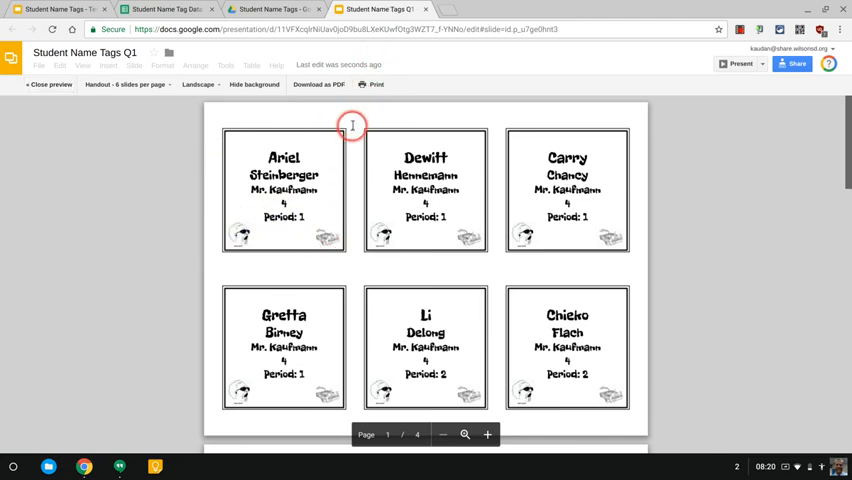
mouse_move(353, 246)
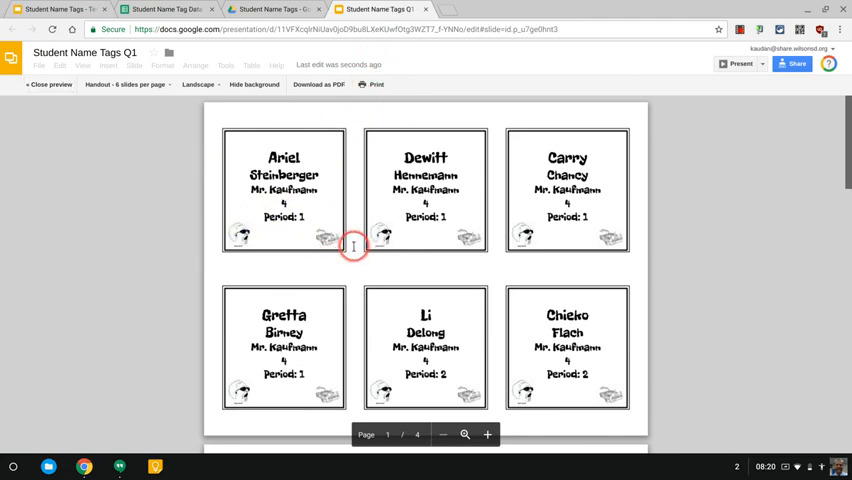
scroll(down, 3)
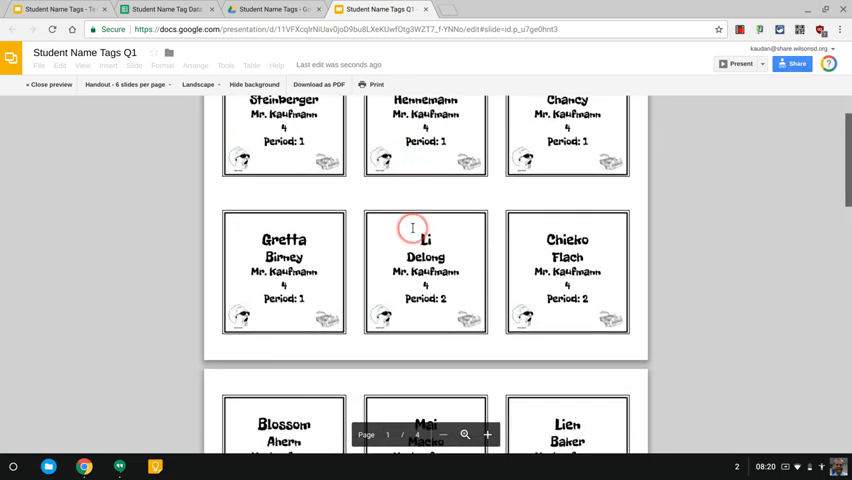
scroll(down, 3)
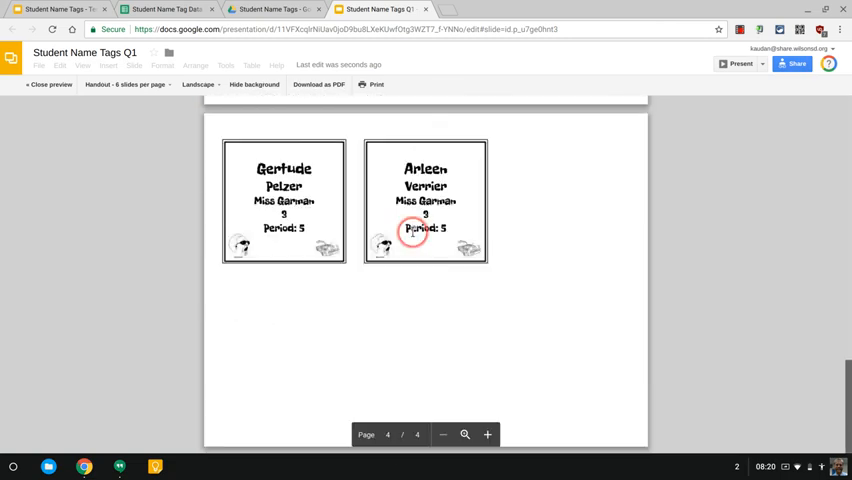